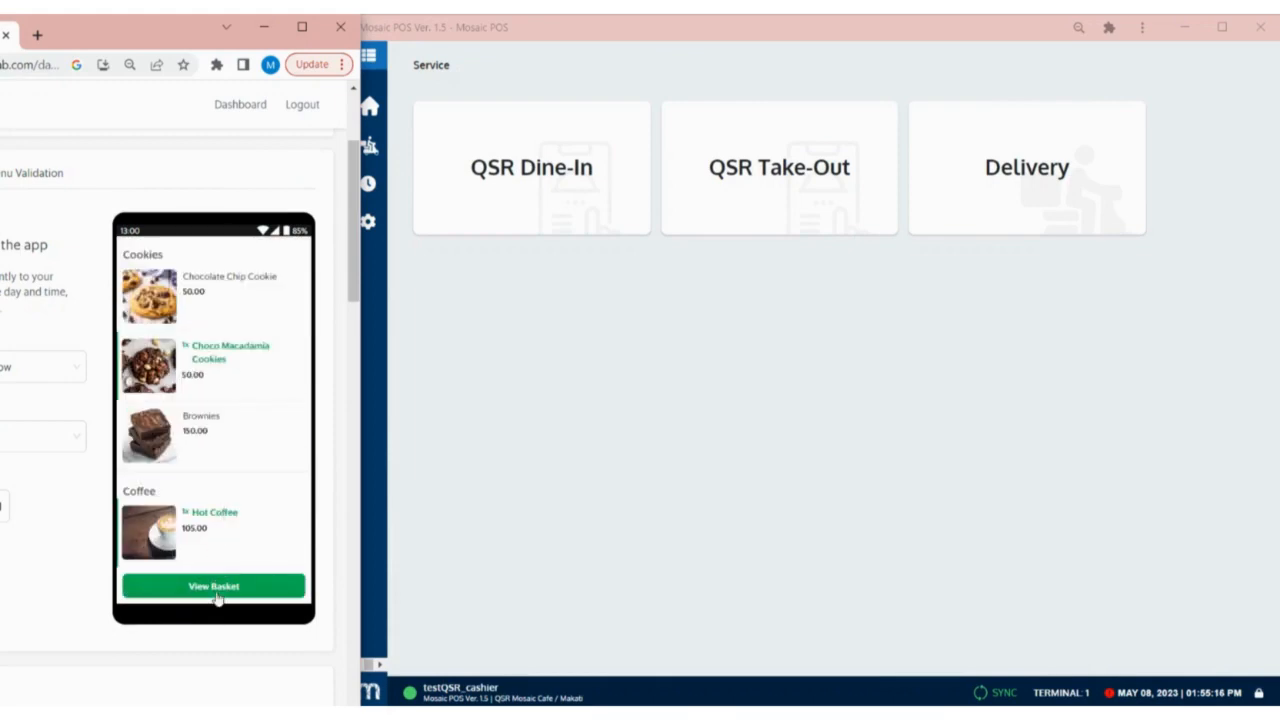
- Review the basket and place the cookies and hot coffee order in Grab Simulator
click(212, 586)
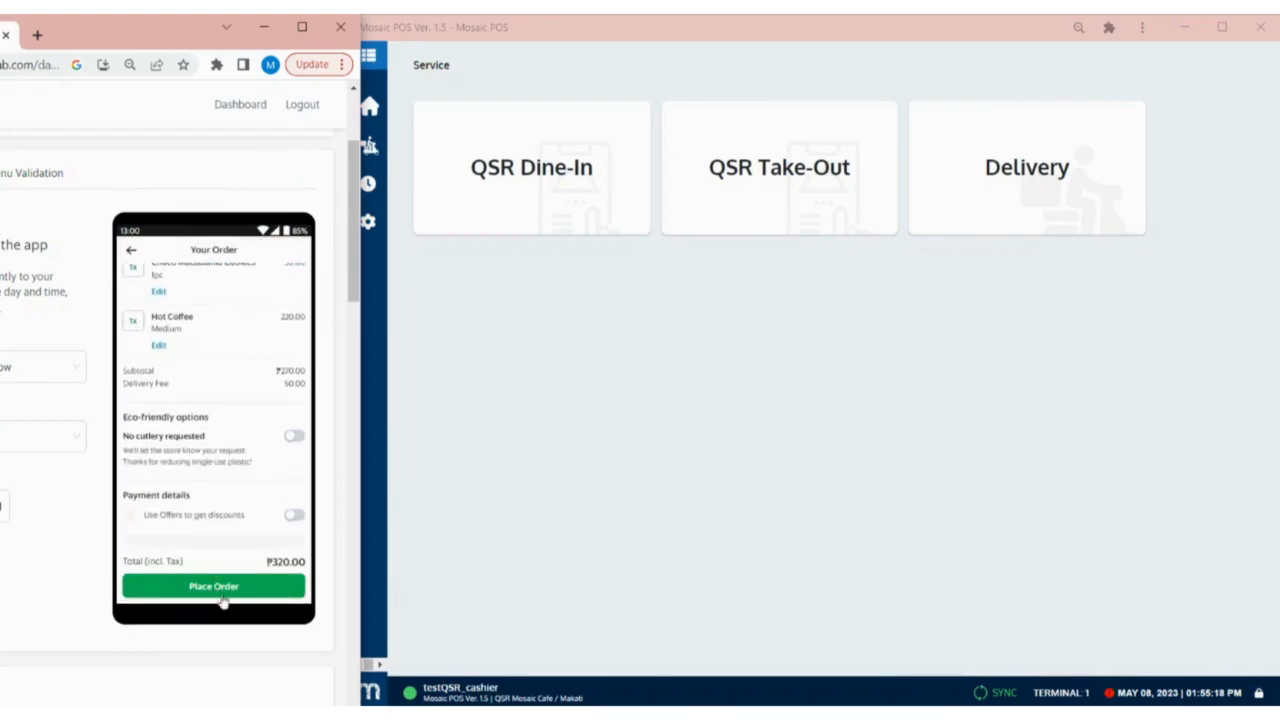
click(212, 586)
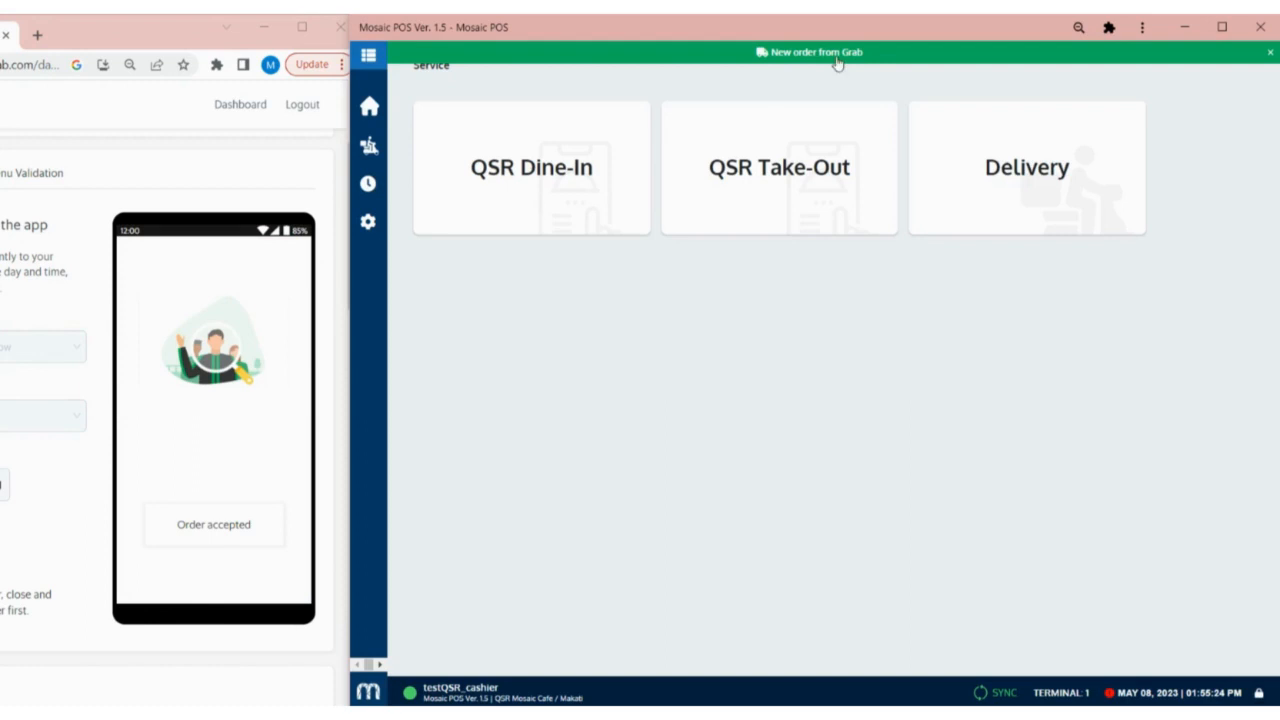
mouse_move(798, 68)
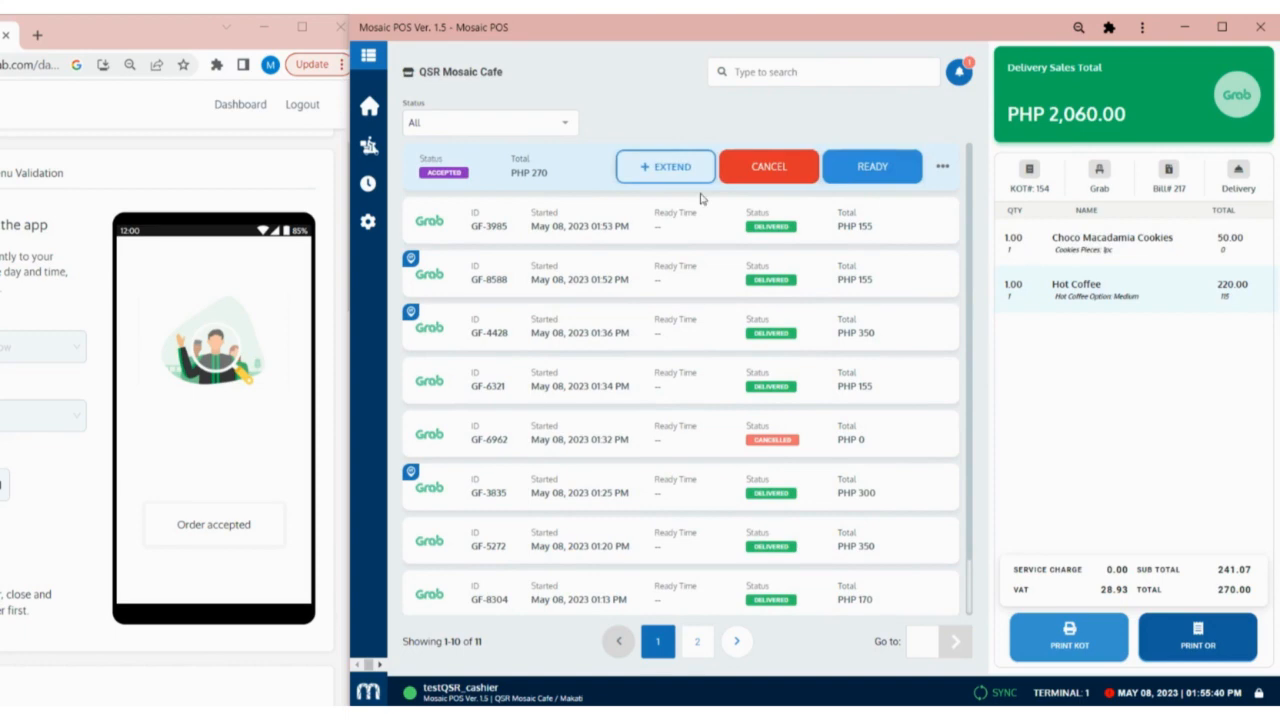
mouse_move(664, 168)
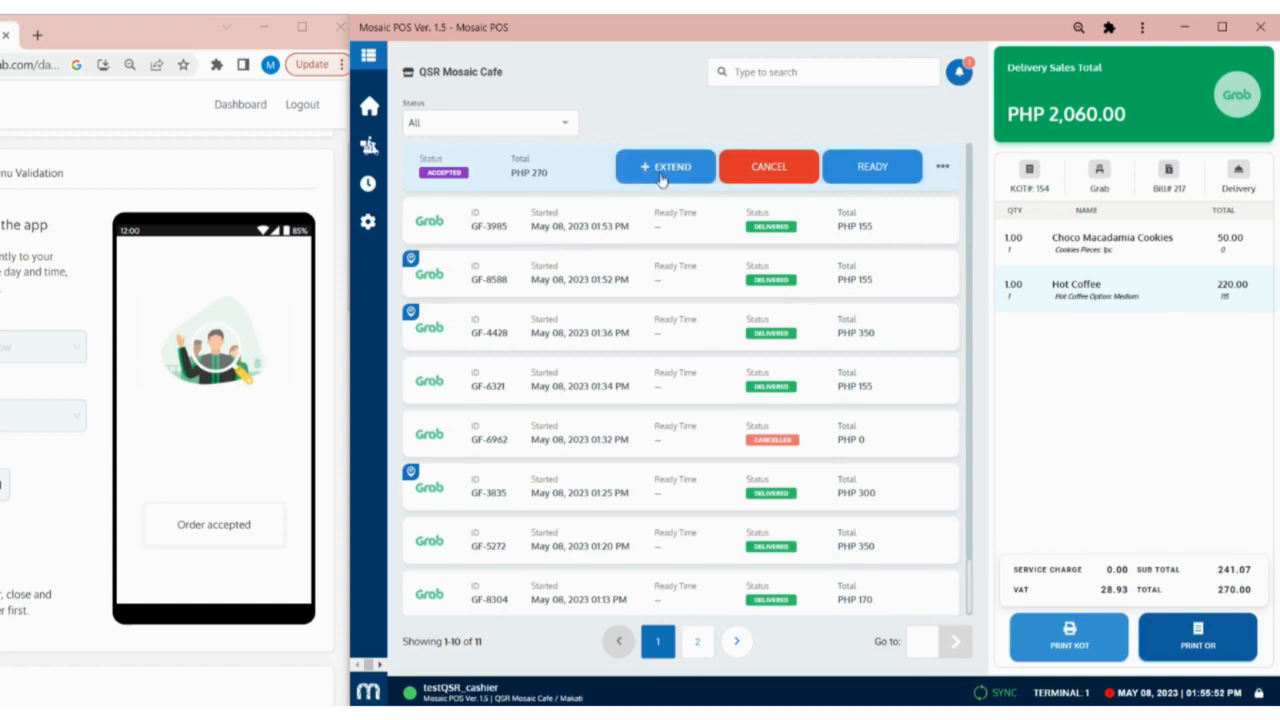
- Extend preparation time on accepted order GF-9230 and show its actions again
click(664, 166)
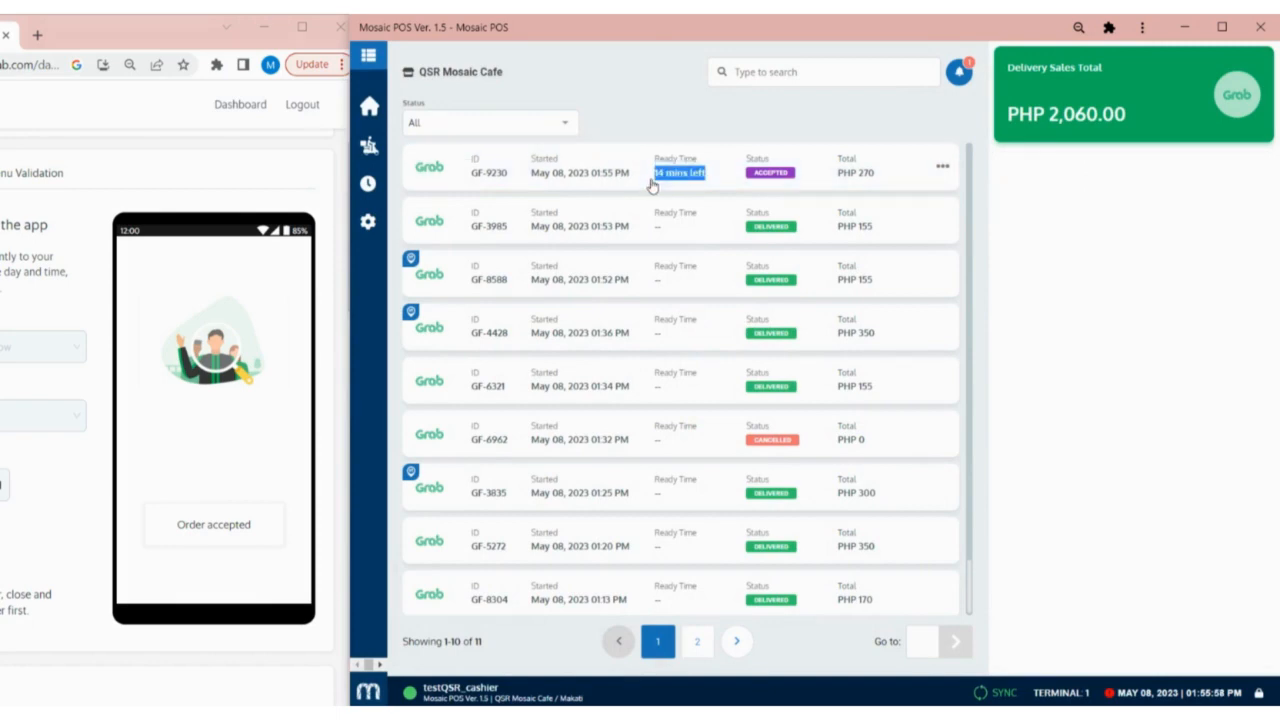
click(680, 166)
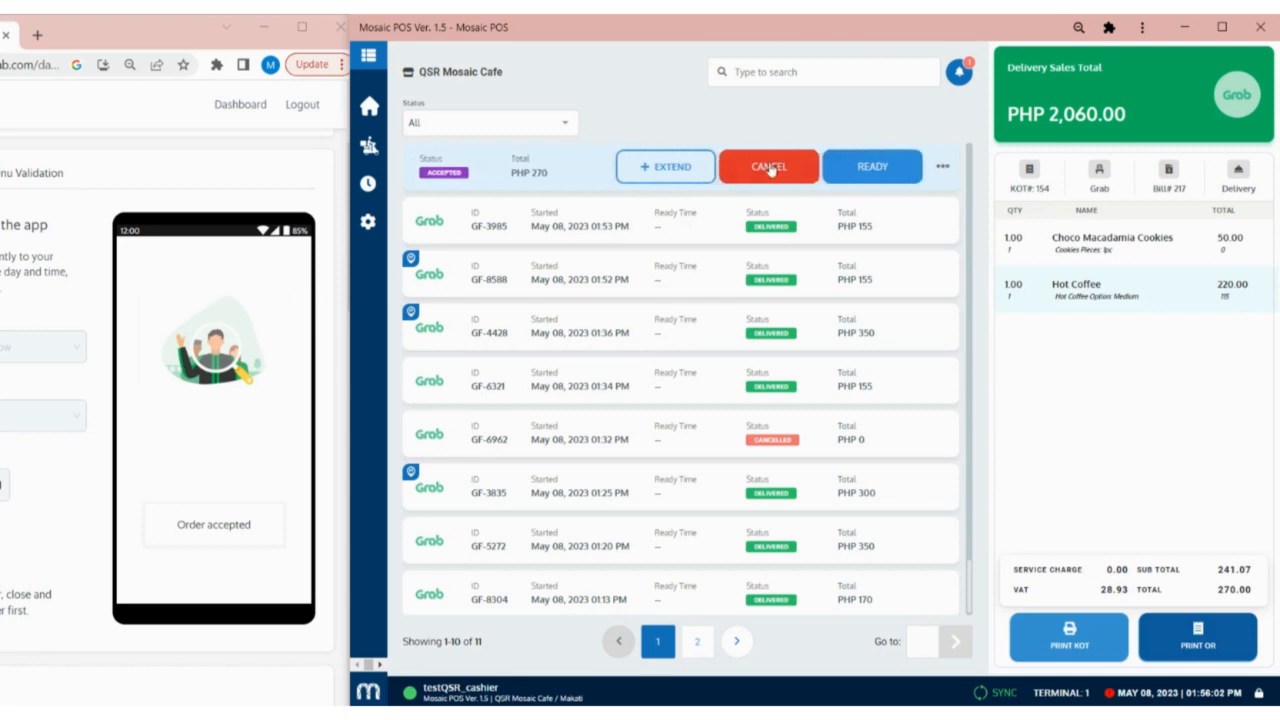
click(768, 166)
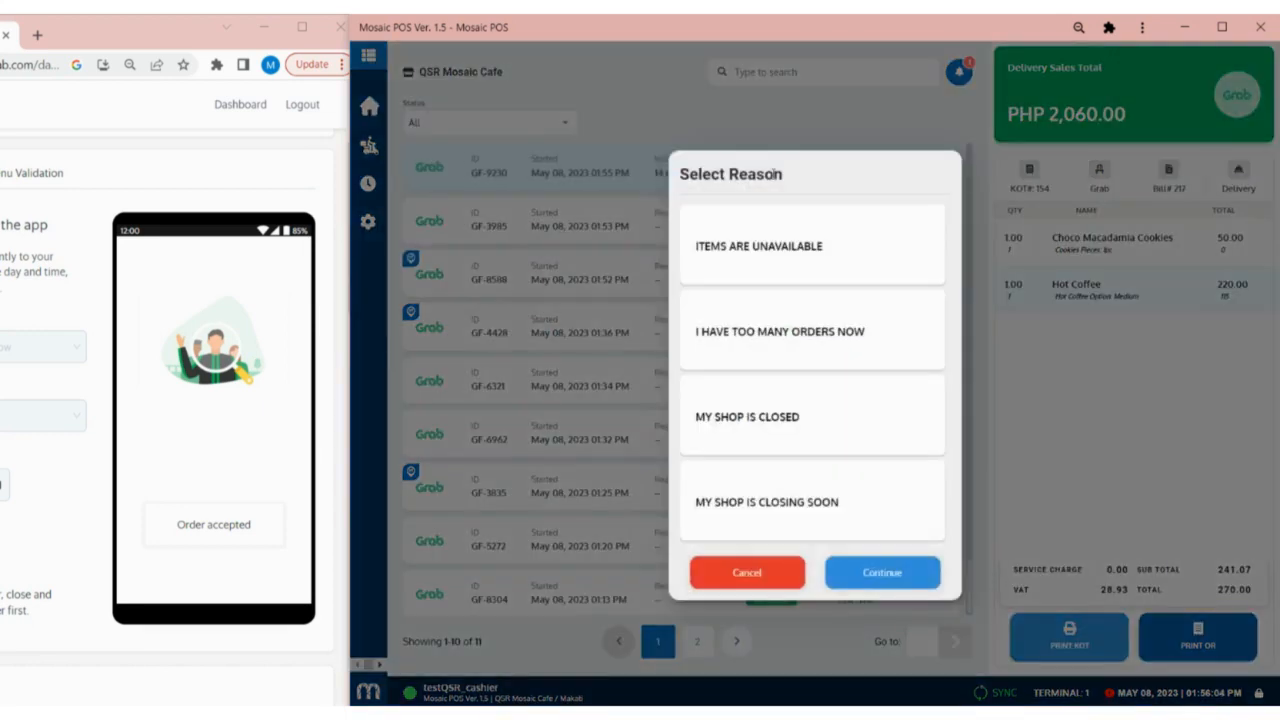
mouse_move(768, 198)
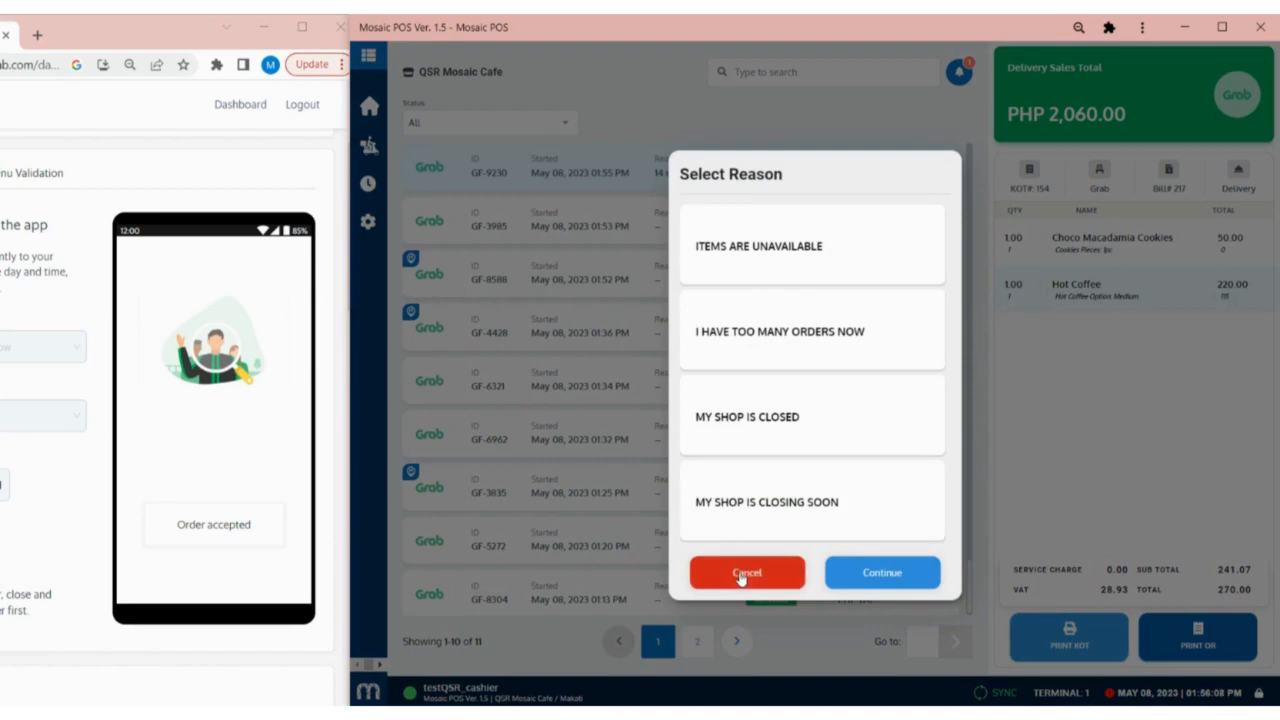
click(748, 572)
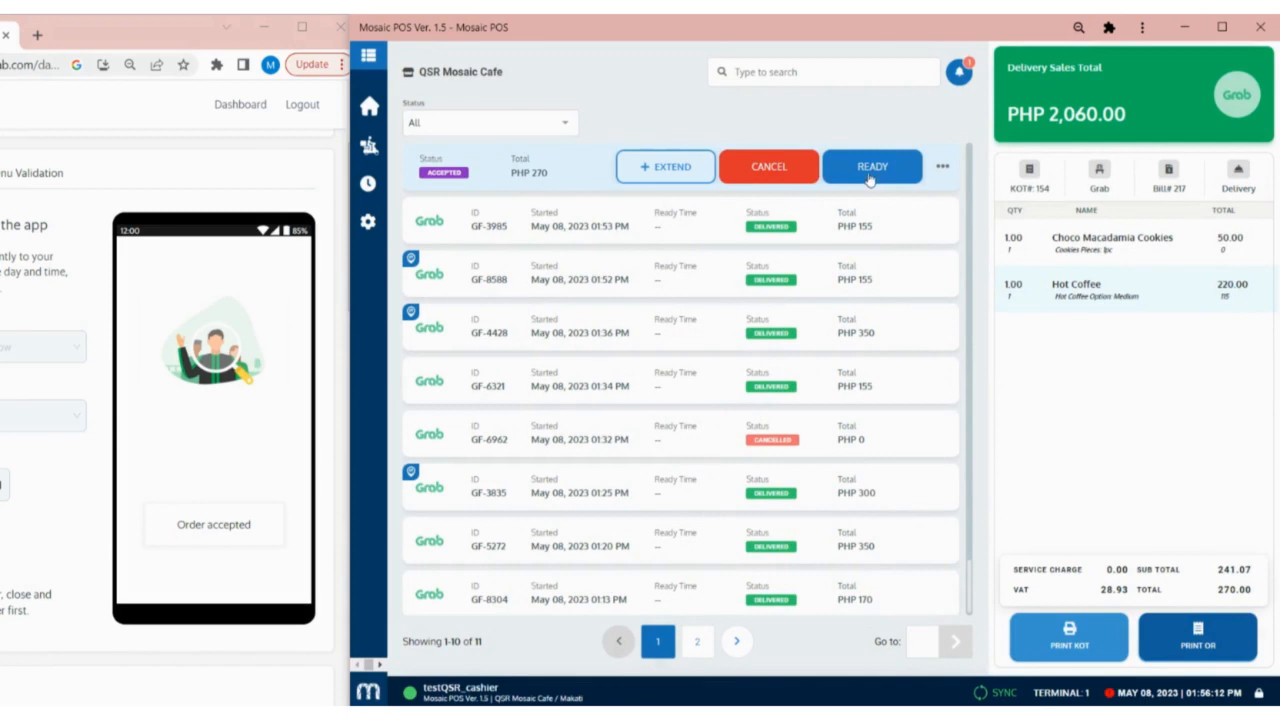
- Mark order GF-9230 ready and advance it through driver found, arrived and delivered
click(872, 166)
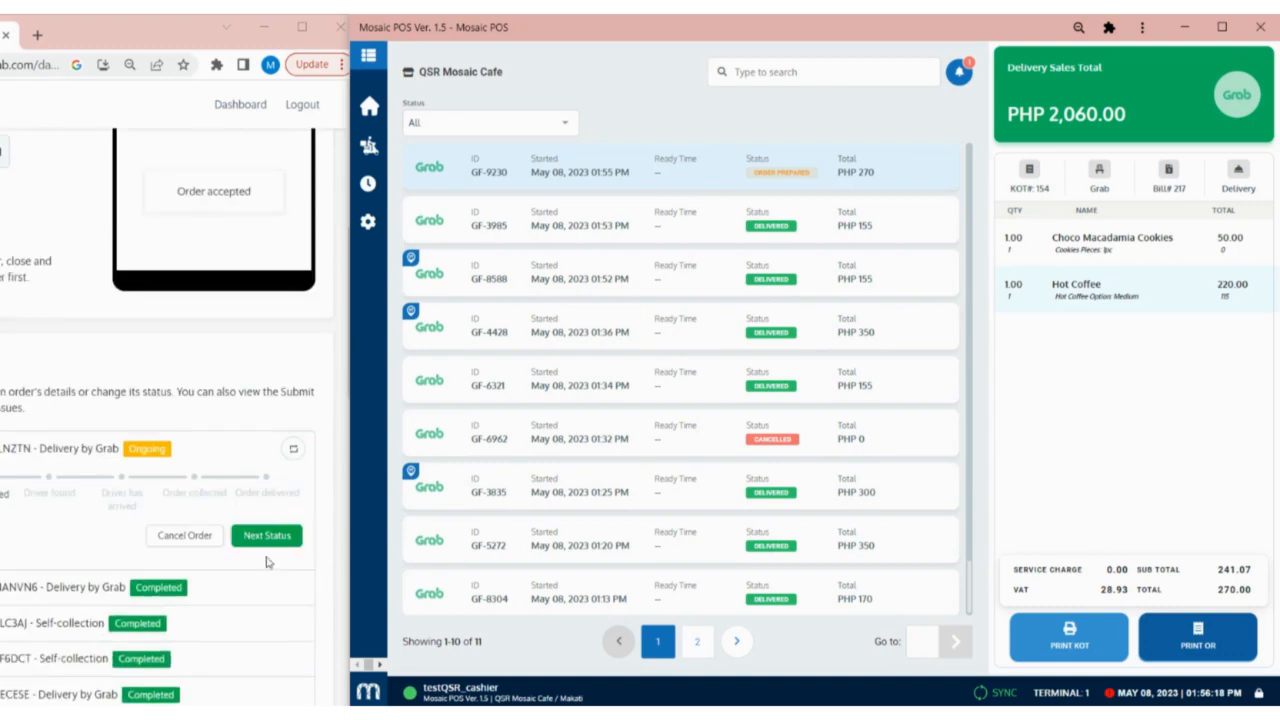
click(266, 536)
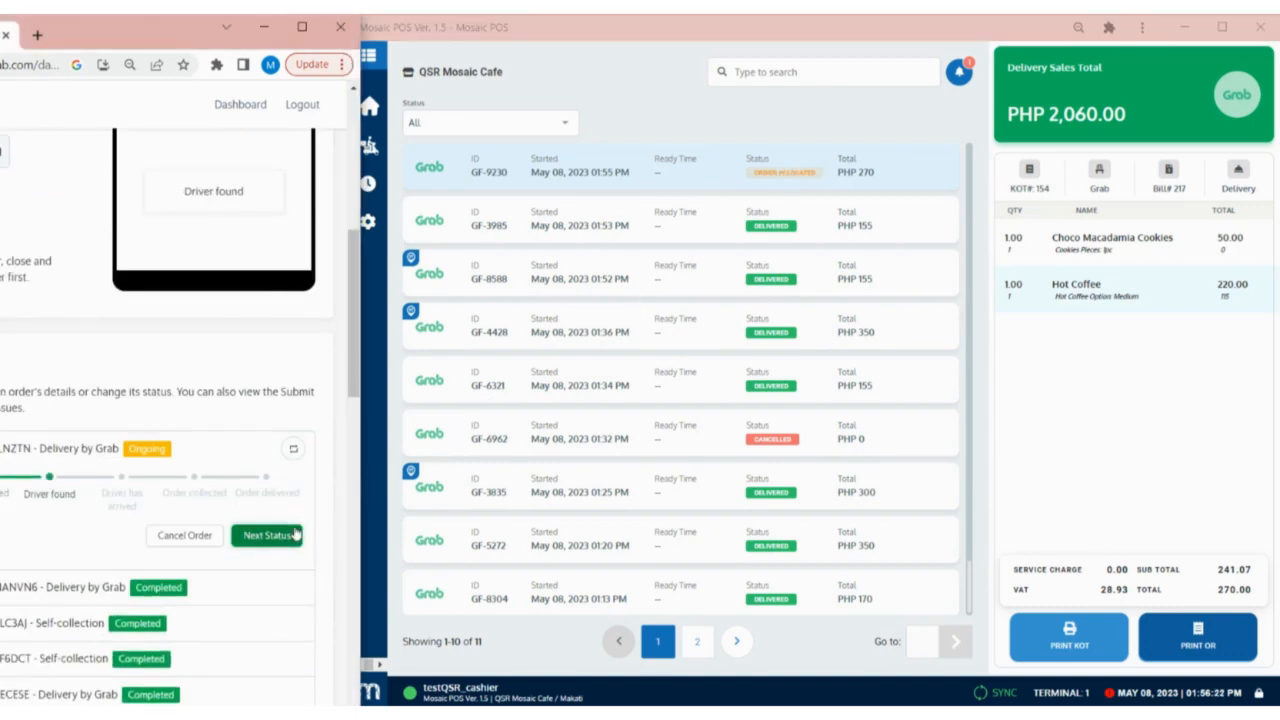
click(266, 536)
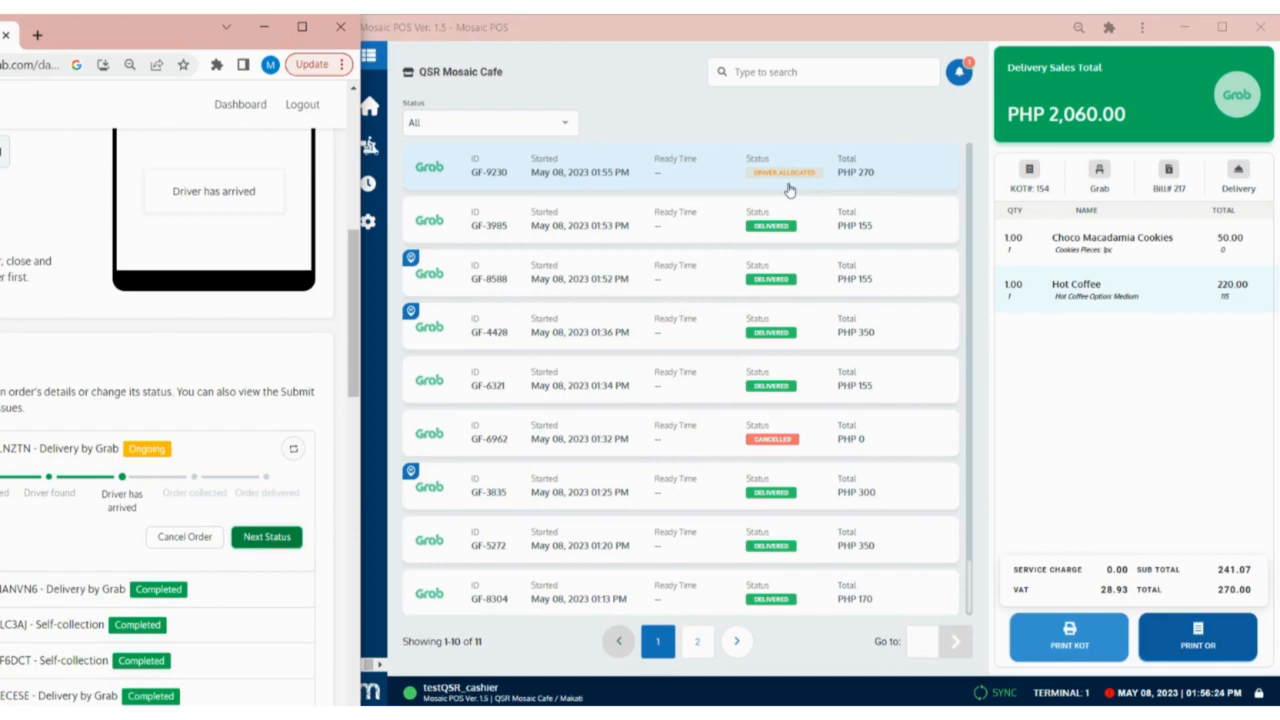
click(266, 536)
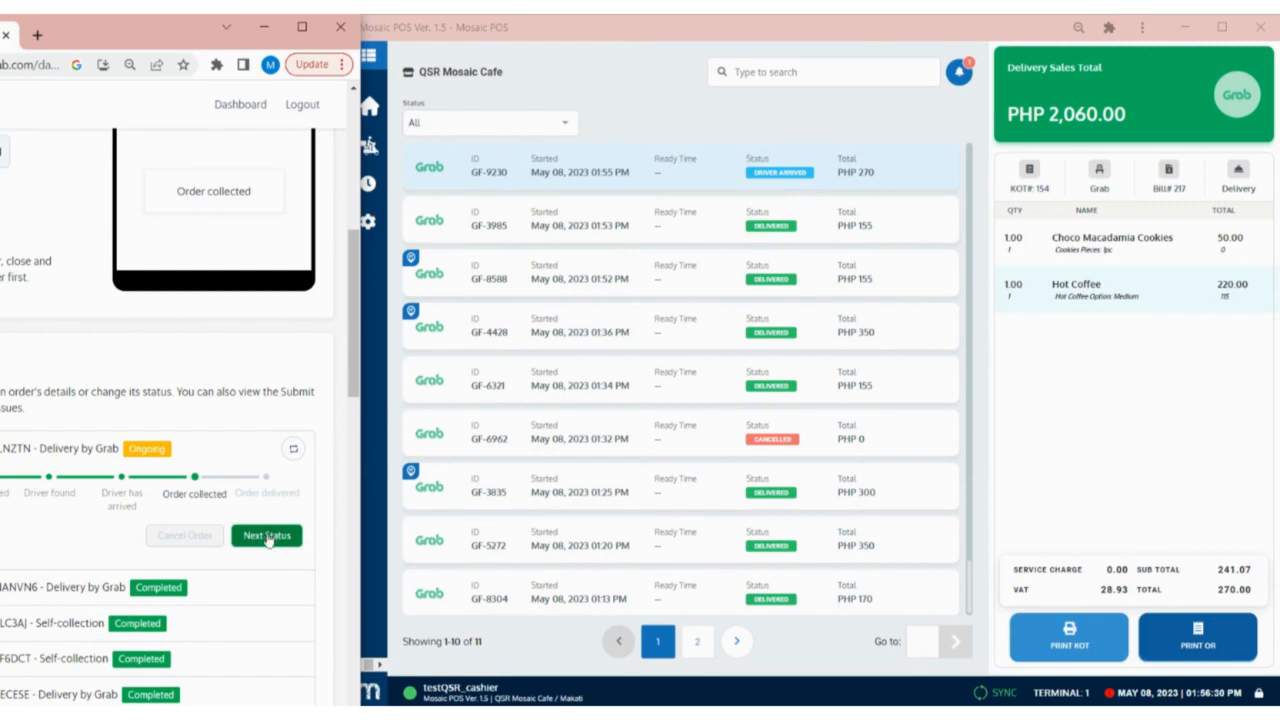
click(266, 536)
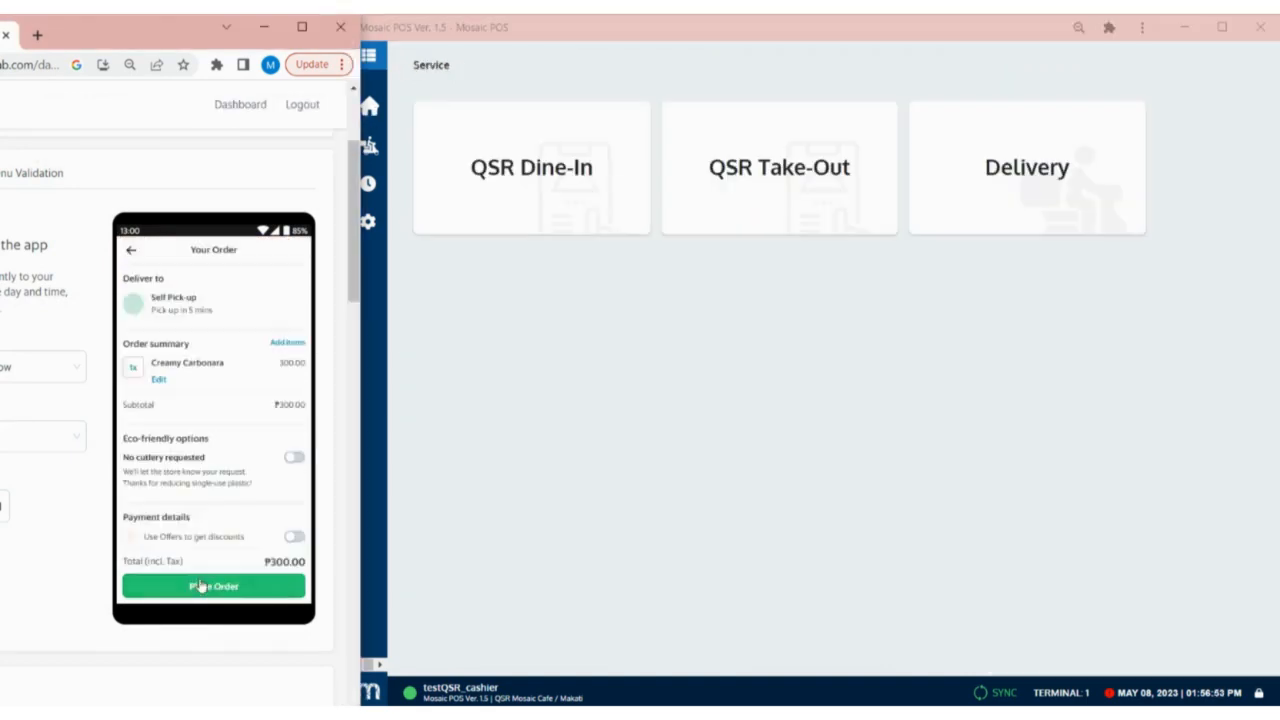
- Place the Creamy Carbonara order, then mark GF-7200 ready until it shows delivered
click(212, 586)
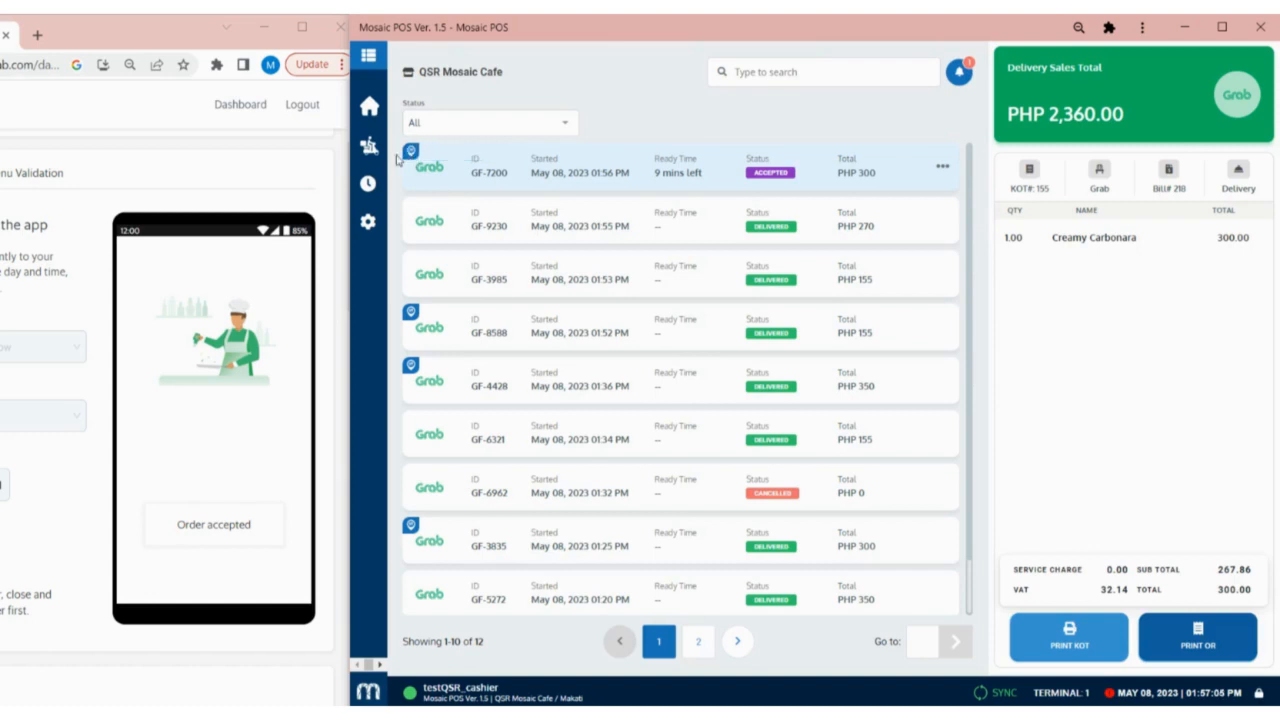
mouse_move(944, 164)
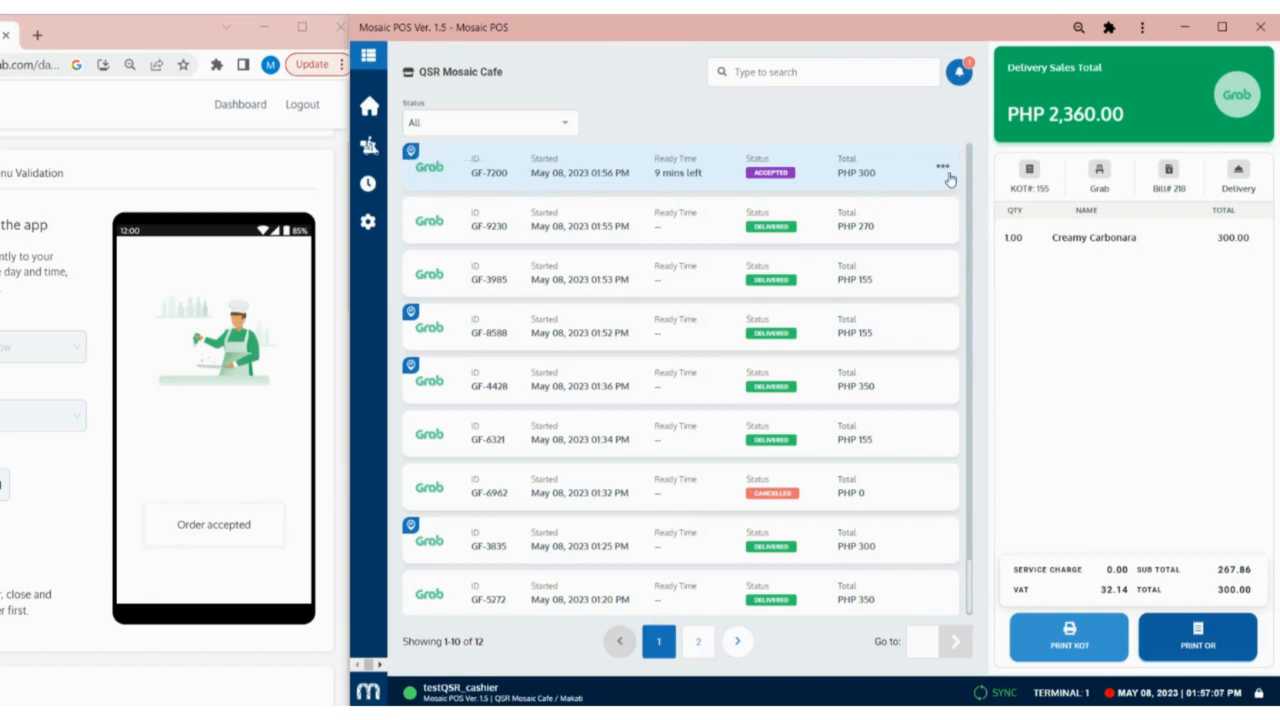
click(940, 164)
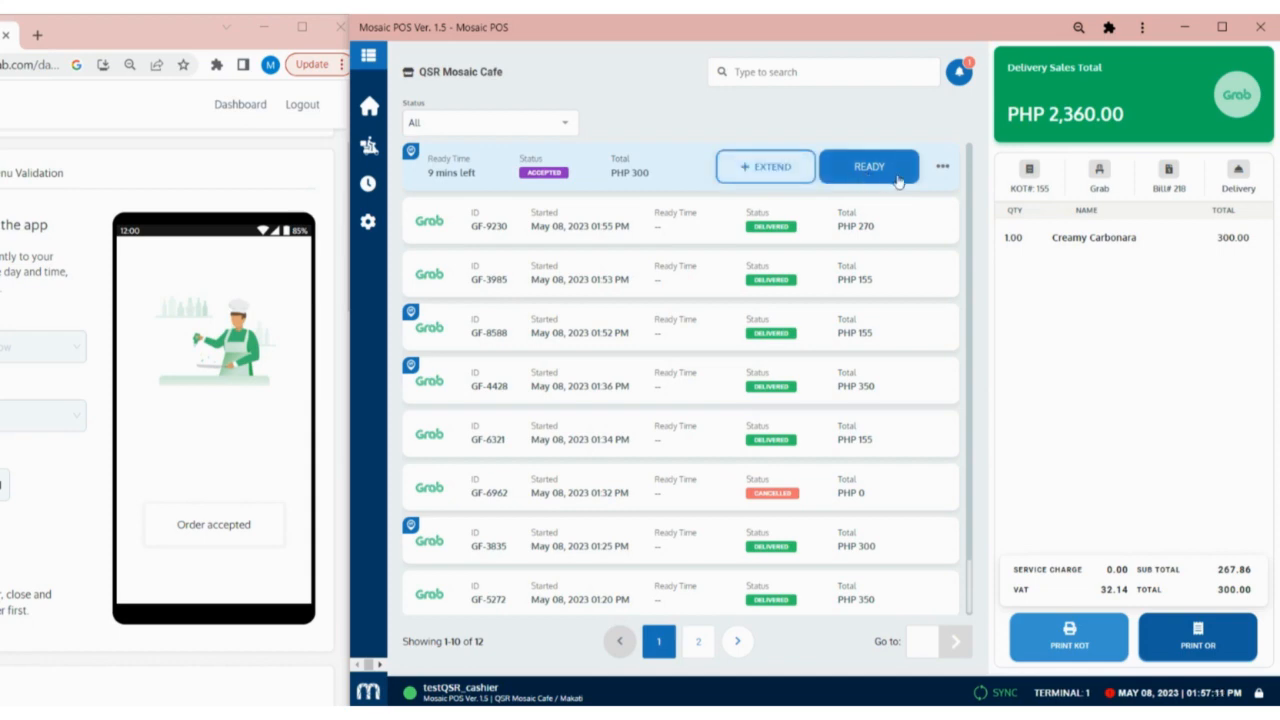
click(868, 166)
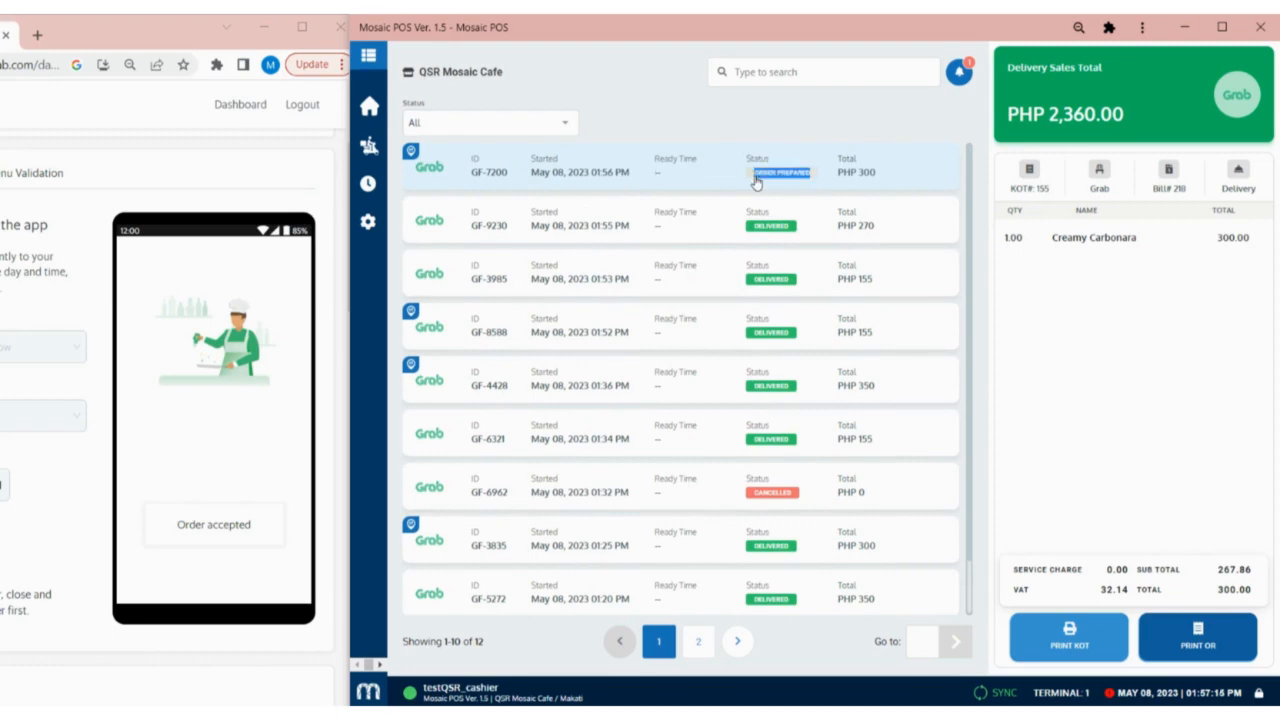
scroll(down, 3)
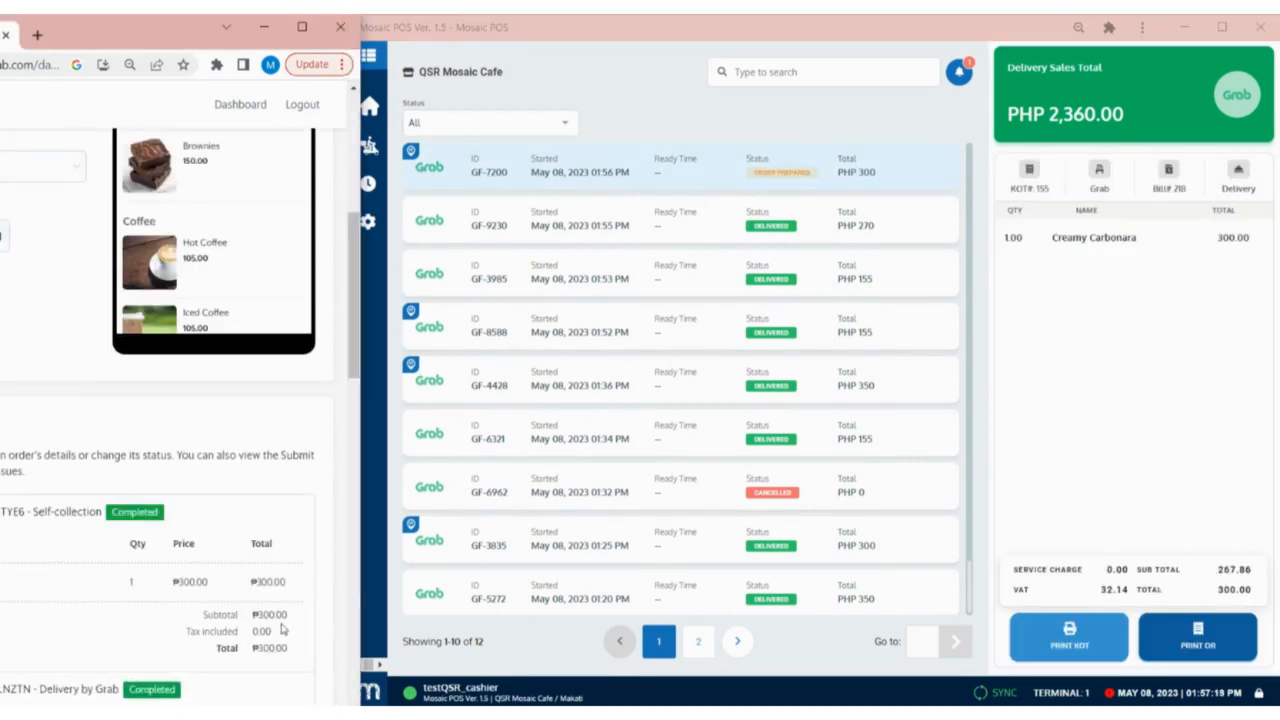
click(792, 184)
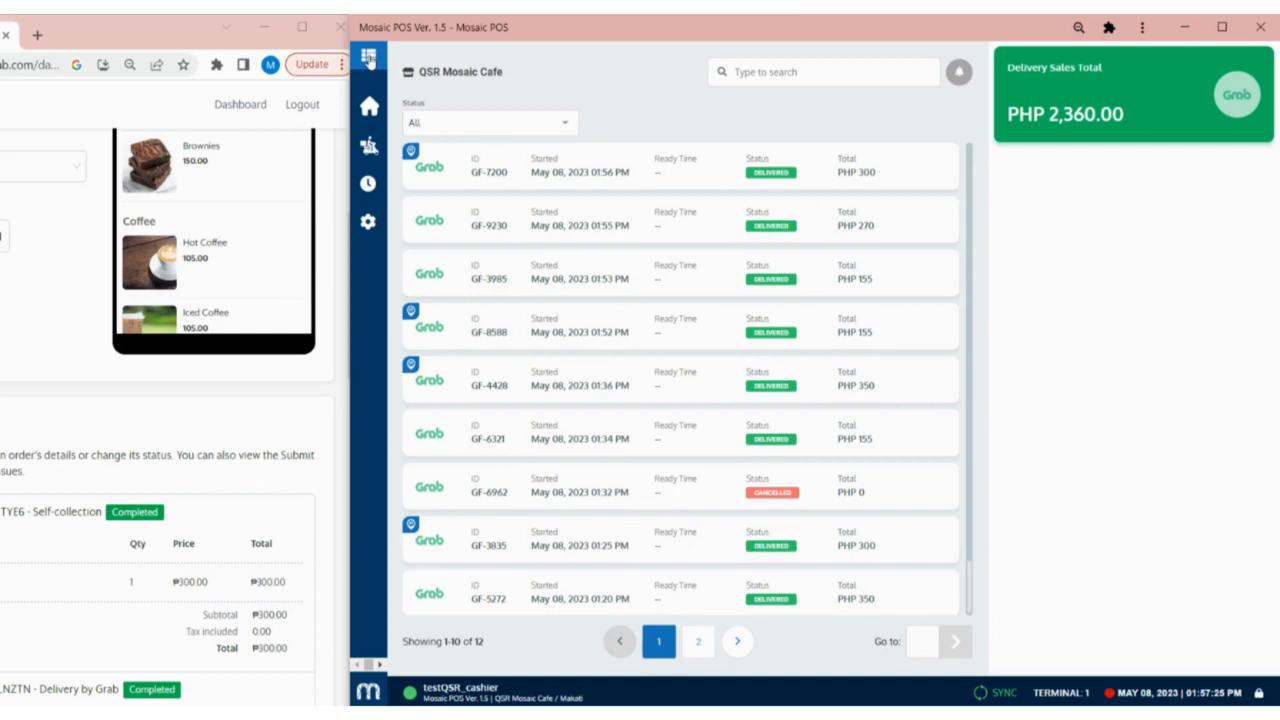
- Show the Grab and FoodPanda delivery stores overview and browse the order status filters
click(368, 56)
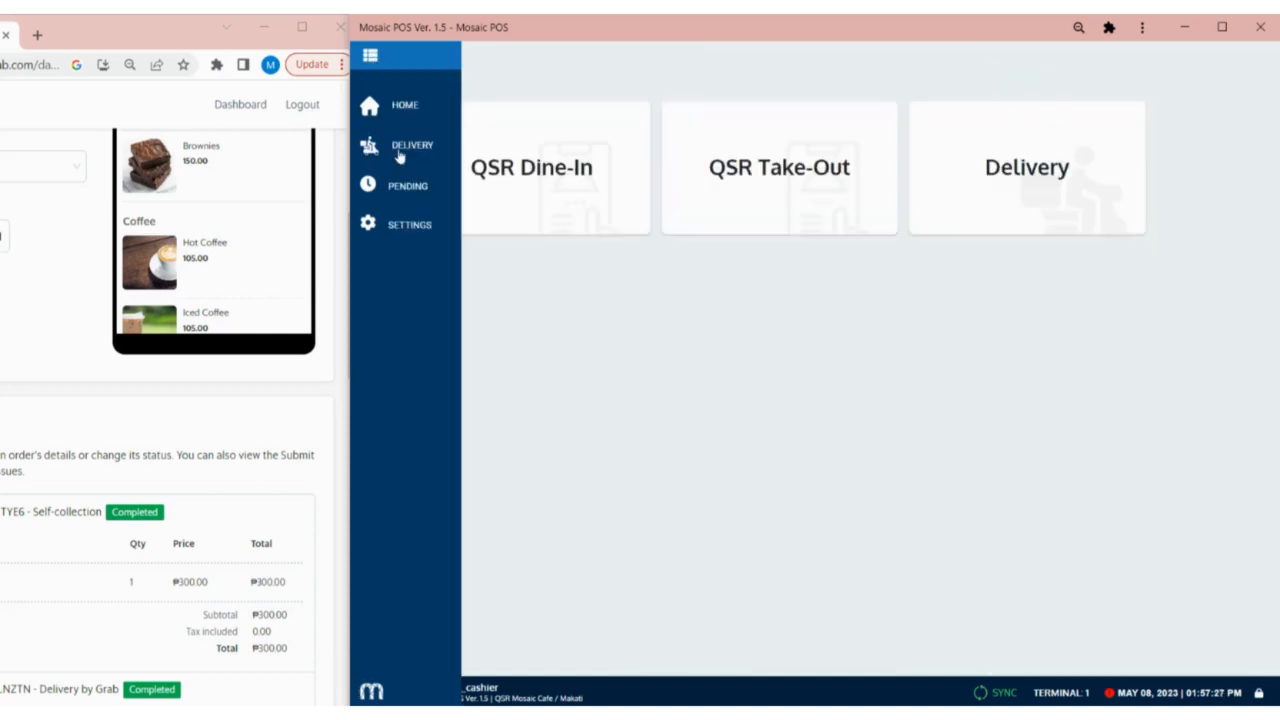
click(412, 144)
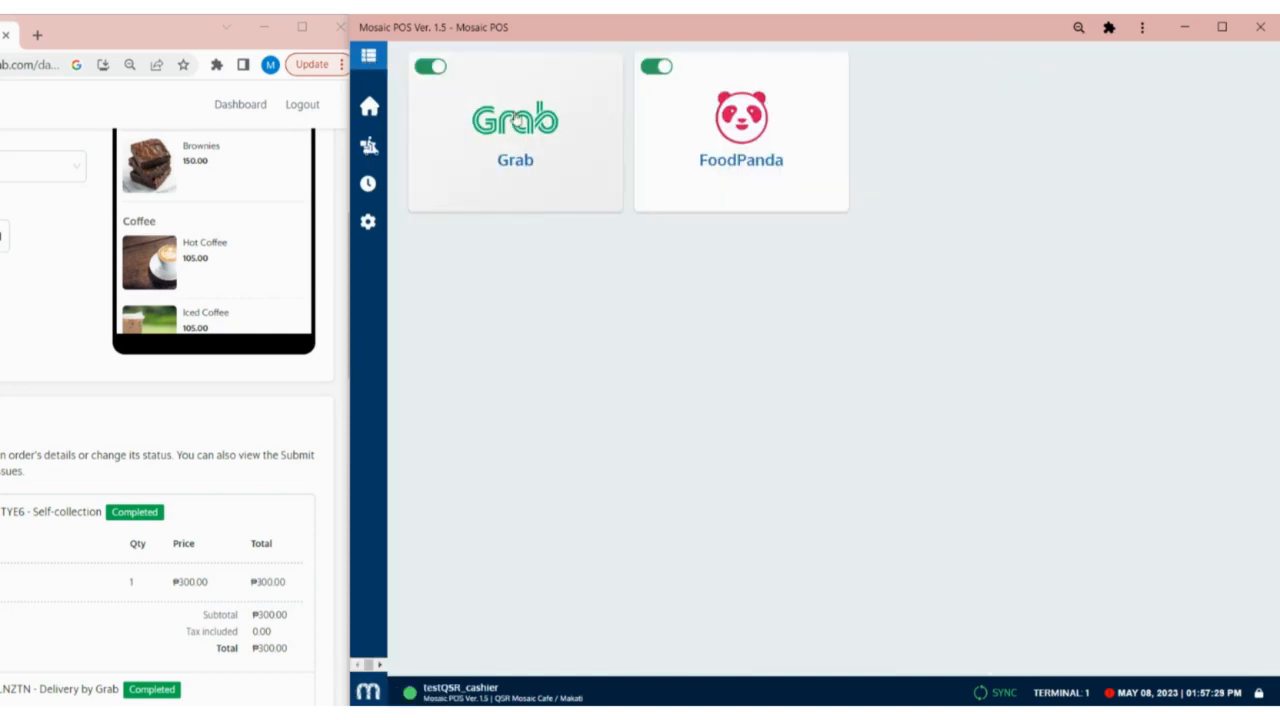
click(514, 130)
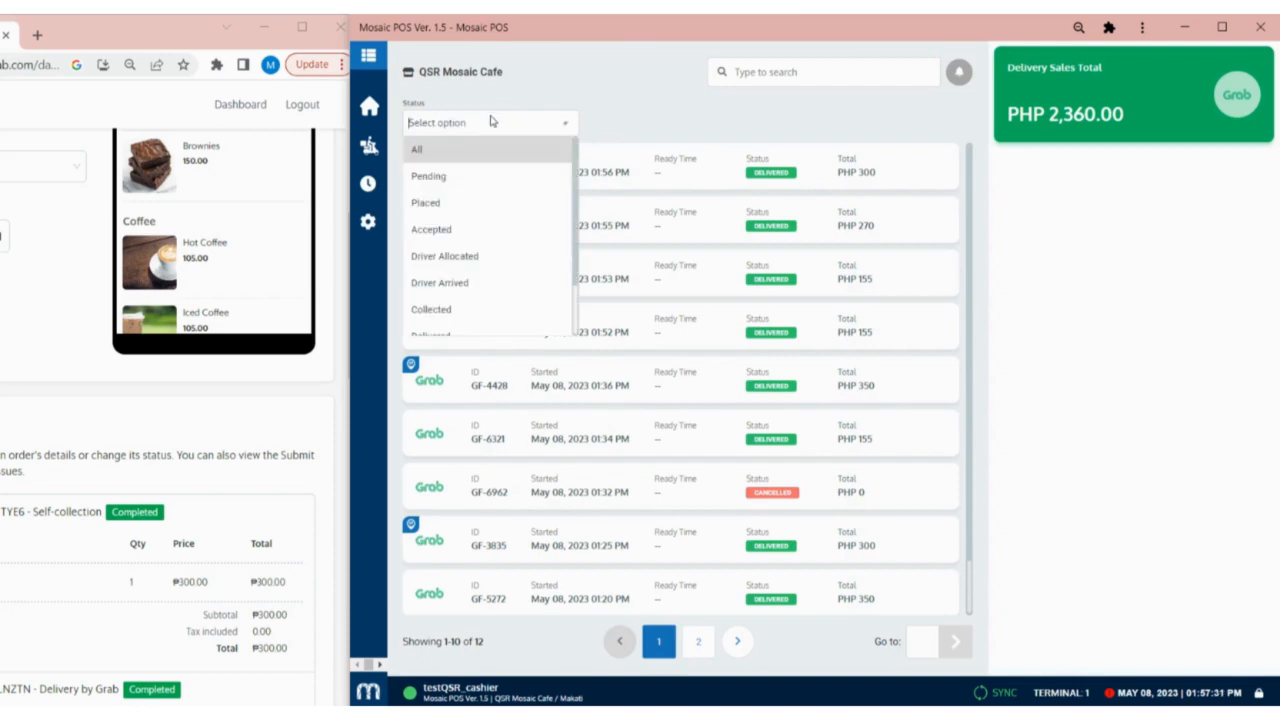
mouse_move(484, 204)
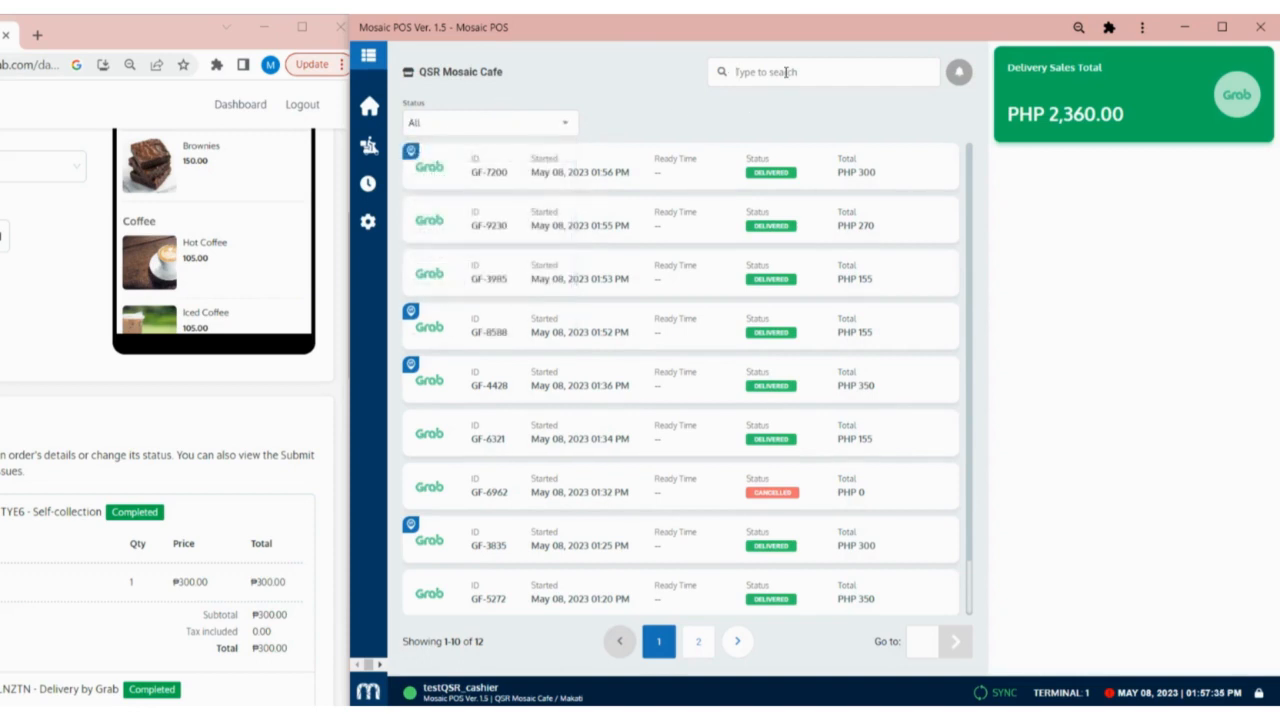
text(5)
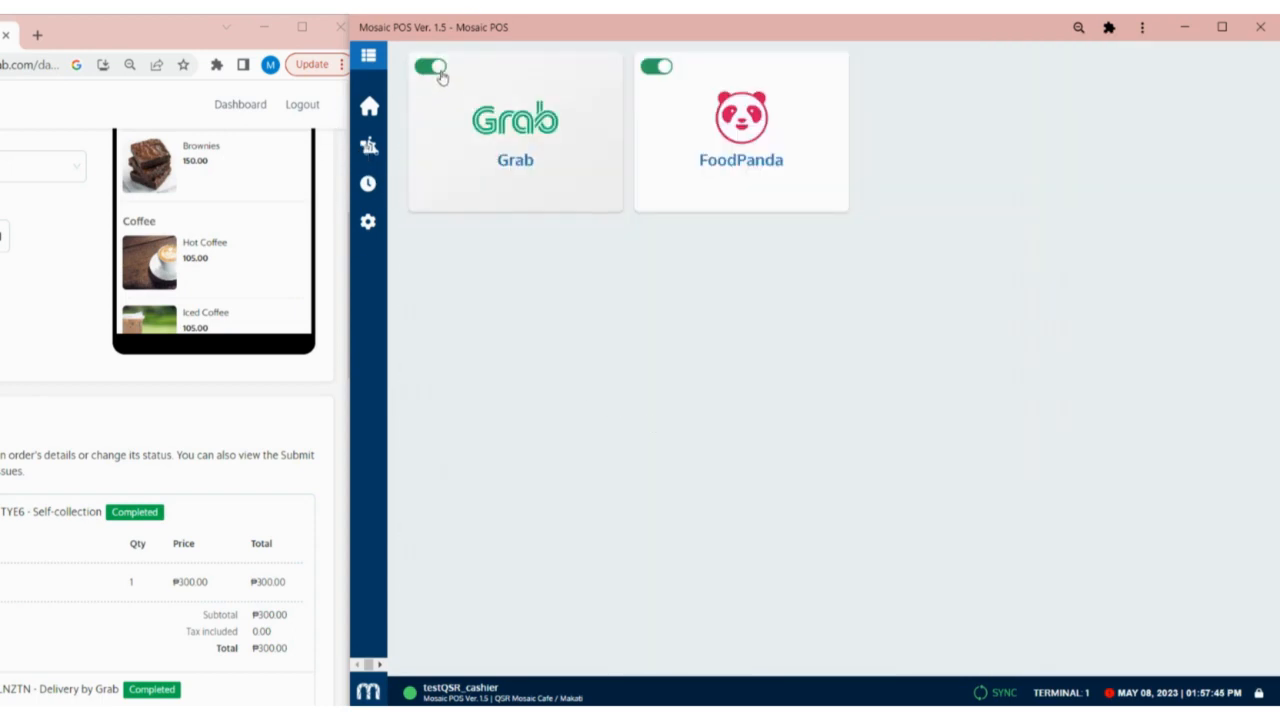
- Pause the Grab store for 30 minutes and confirm
click(430, 68)
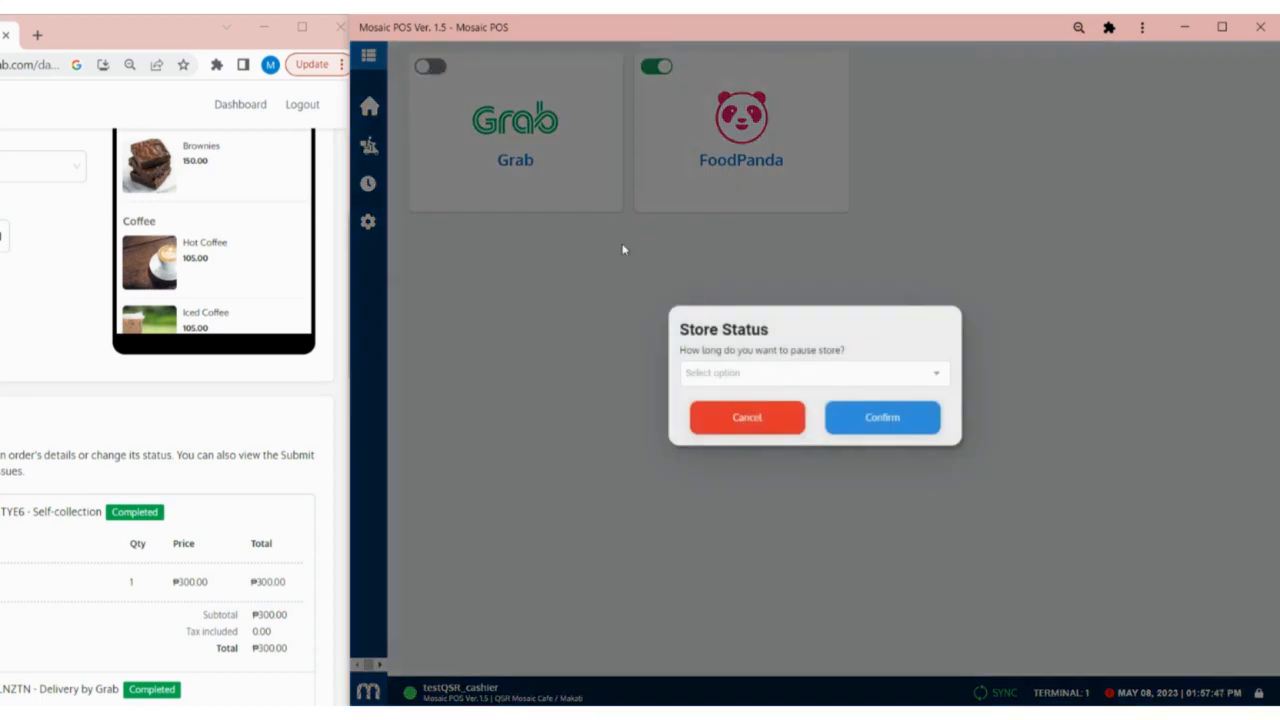
click(814, 372)
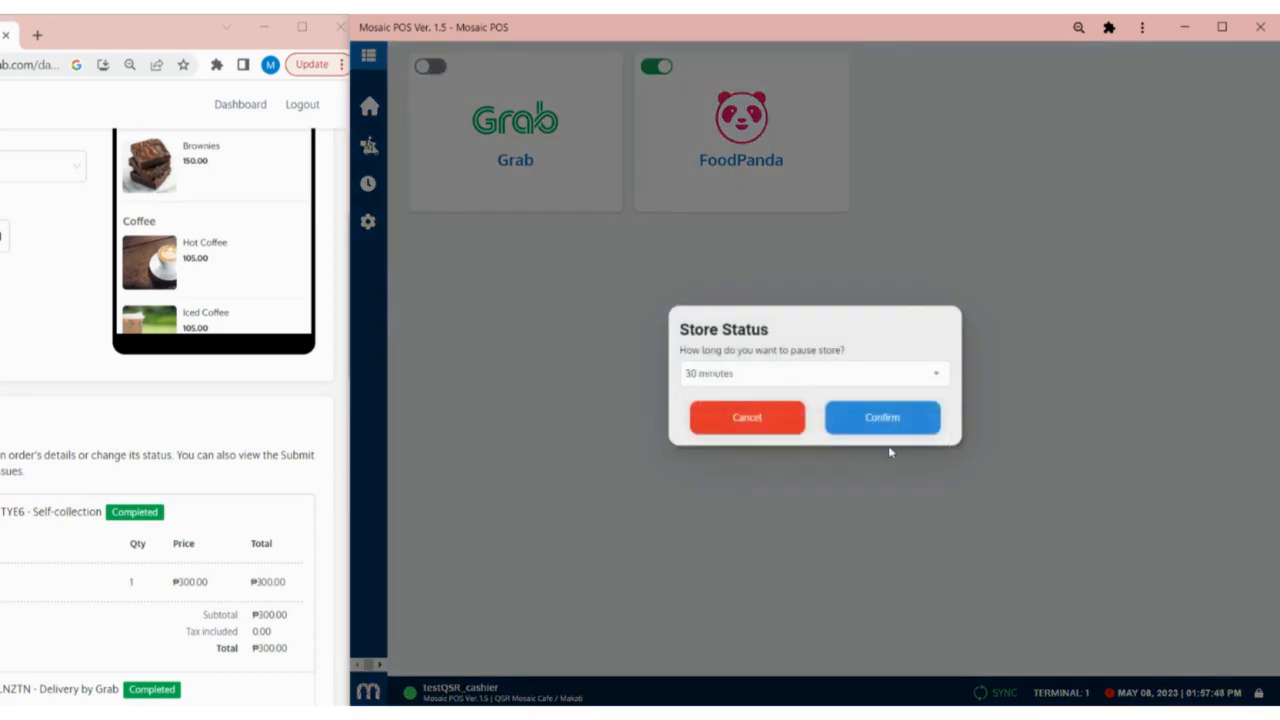
click(880, 418)
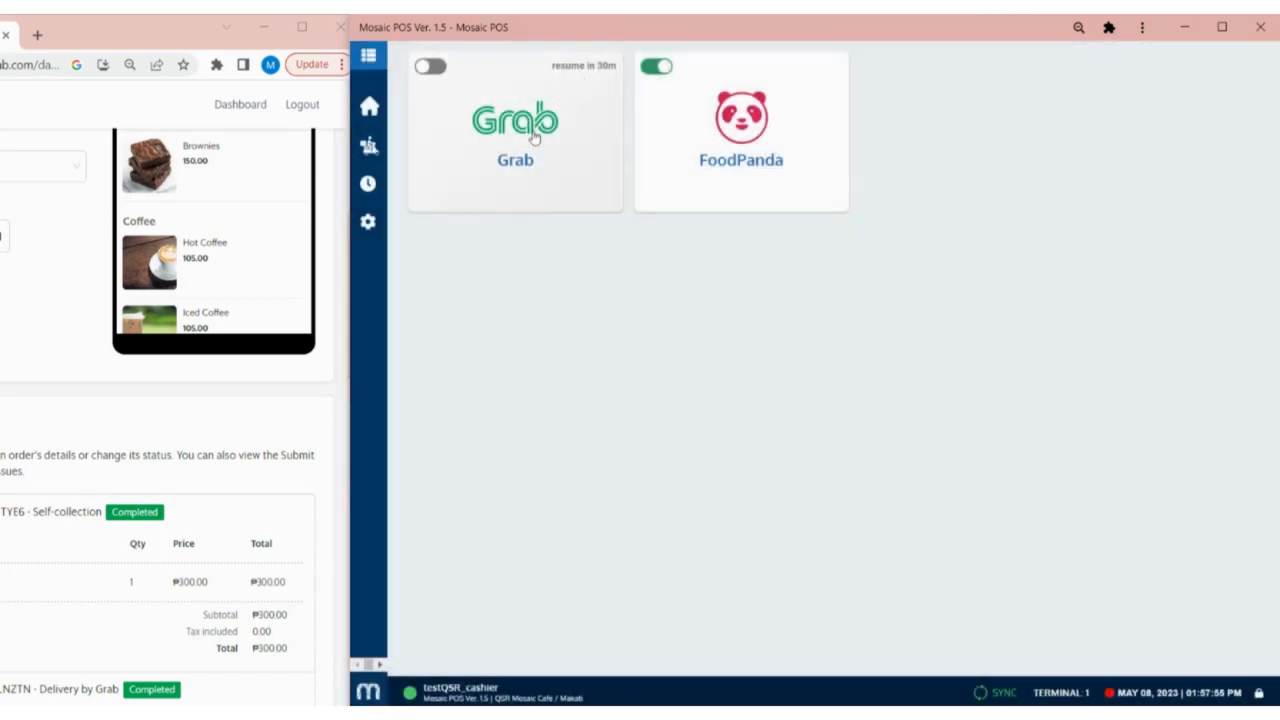
- Resume the Grab store and return to the delivery orders list
click(428, 66)
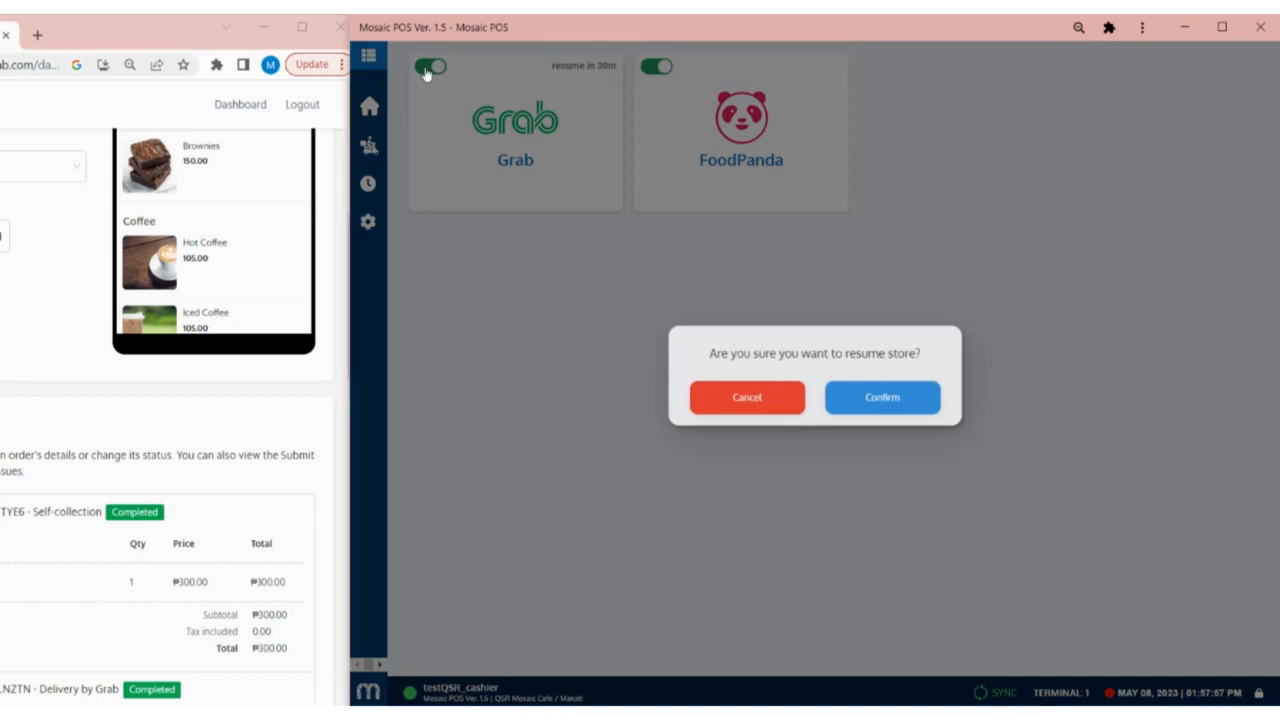
click(882, 396)
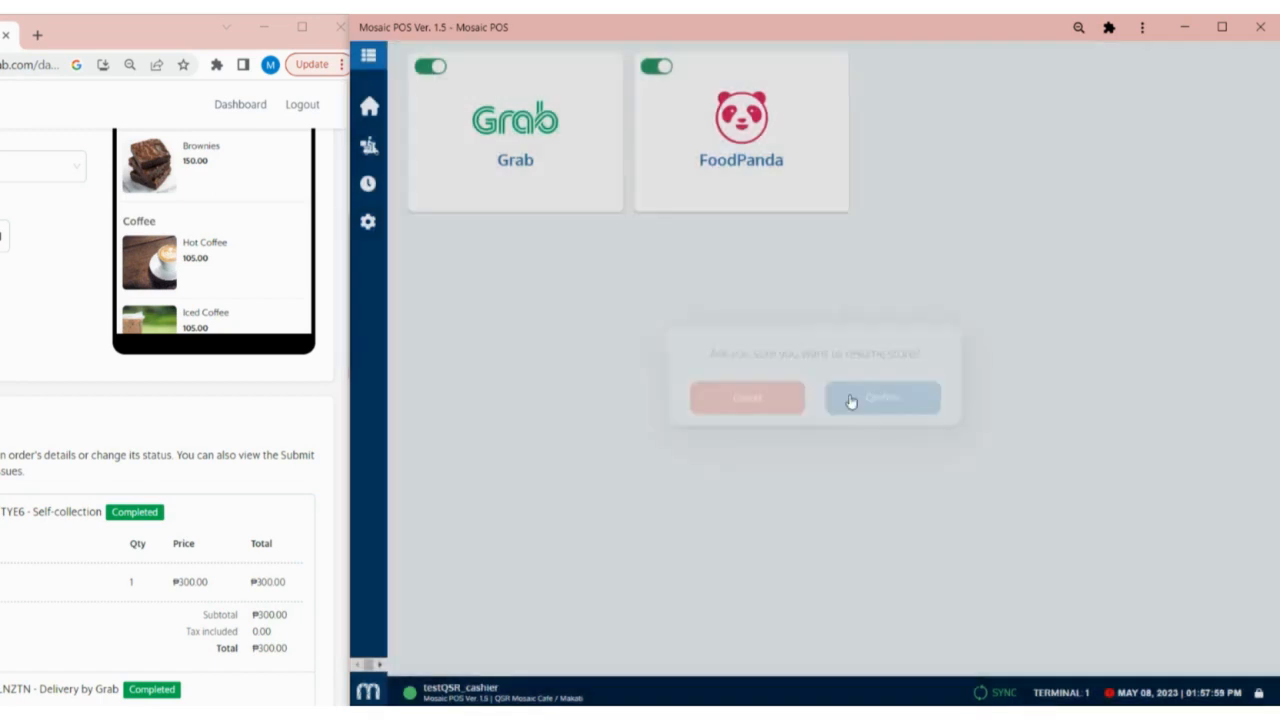
click(882, 396)
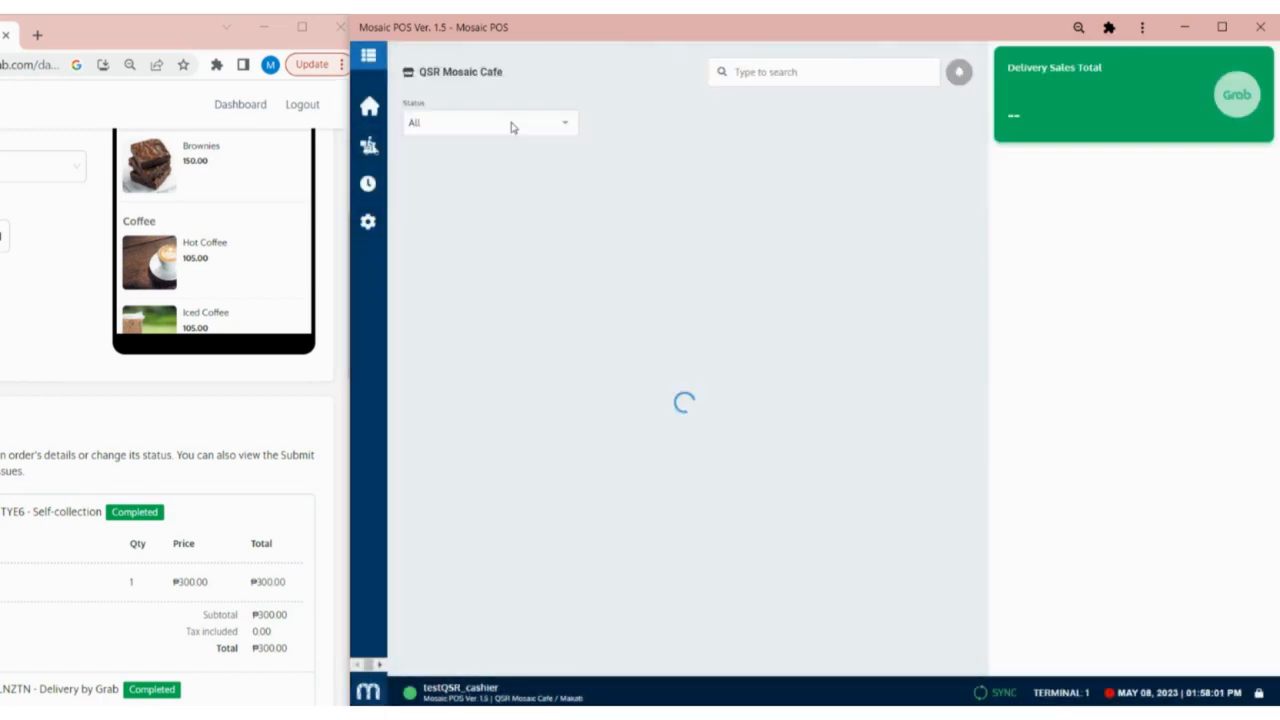